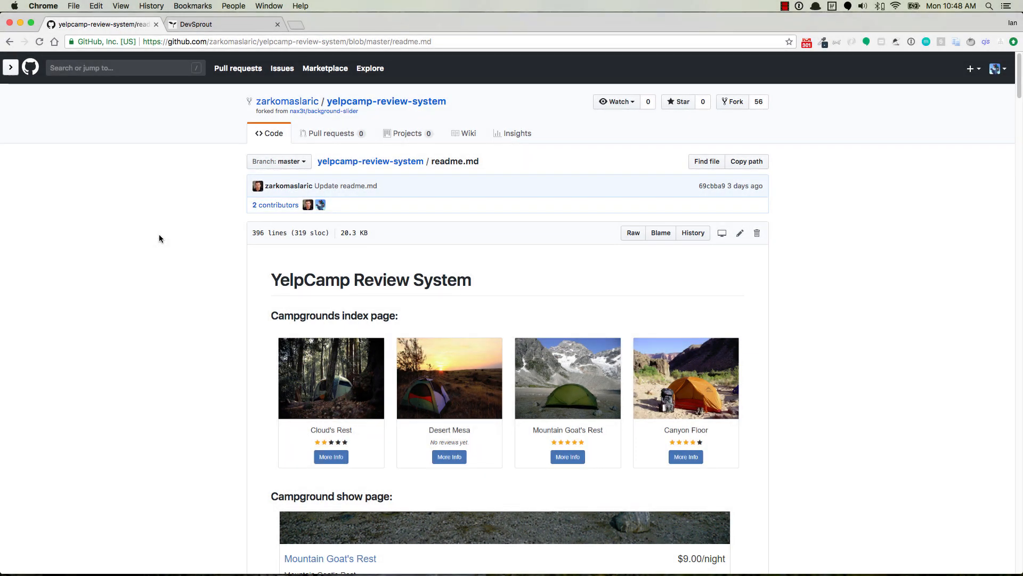
mouse_move(223, 200)
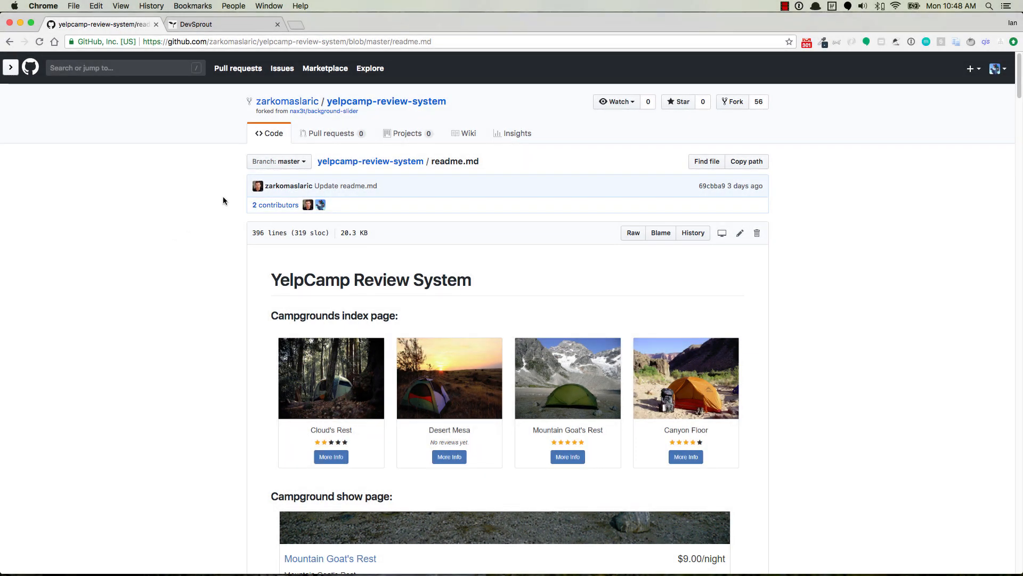
mouse_move(347, 280)
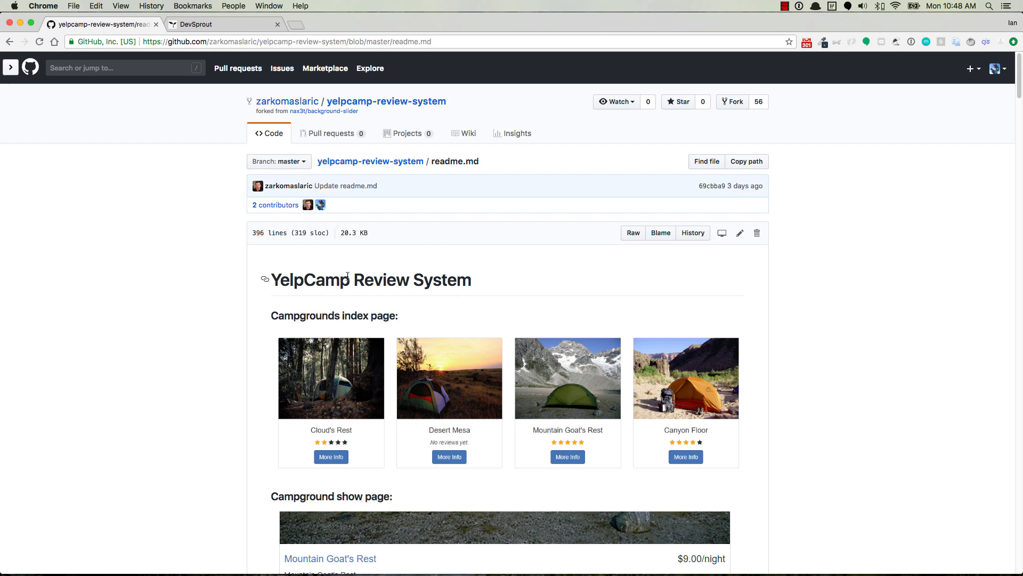
mouse_move(230, 303)
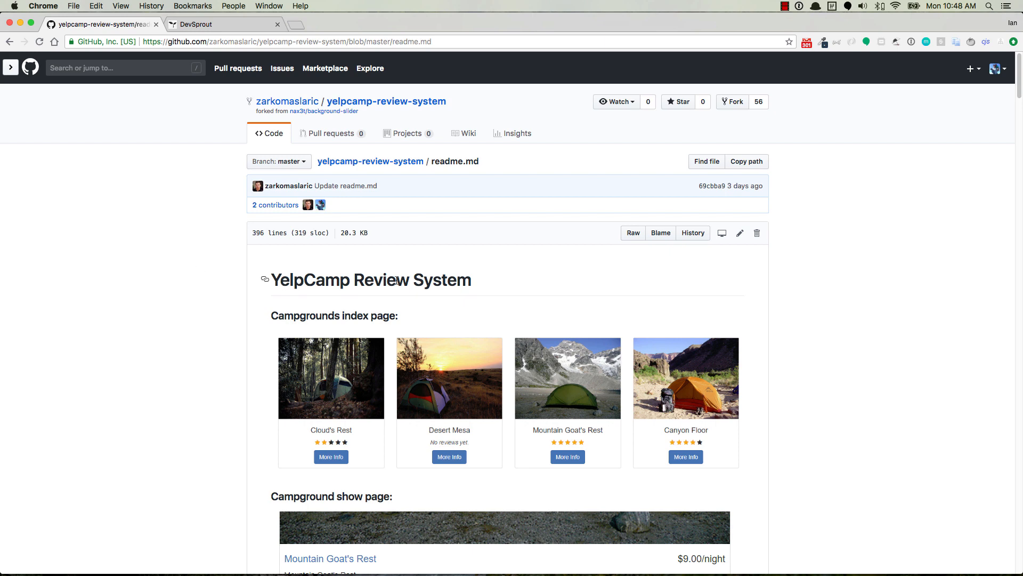
Scroll the YelpCamp readme past the review routes to '4) New middleware functions for the Review System'
scroll(down, 3)
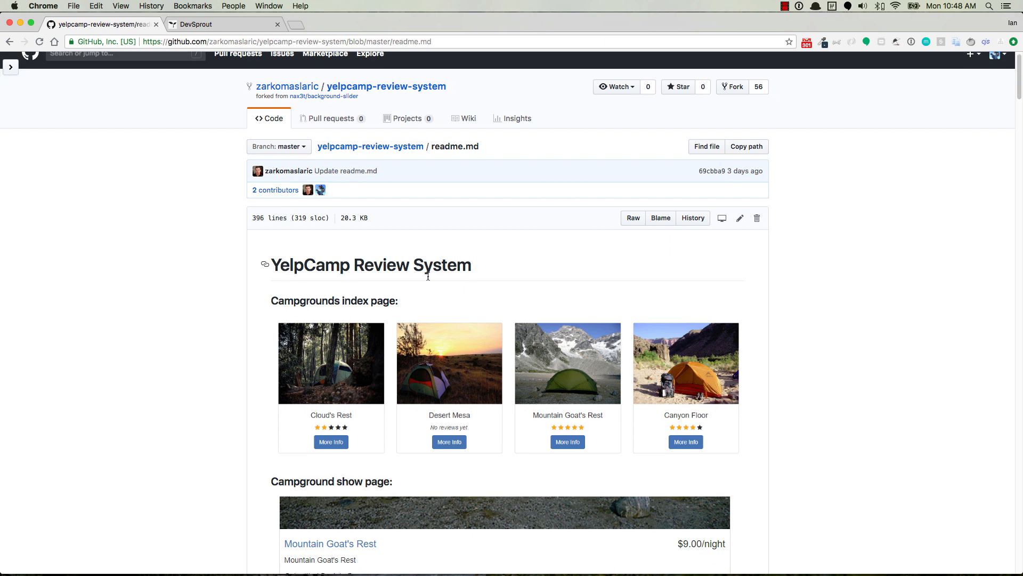
scroll(down, 3)
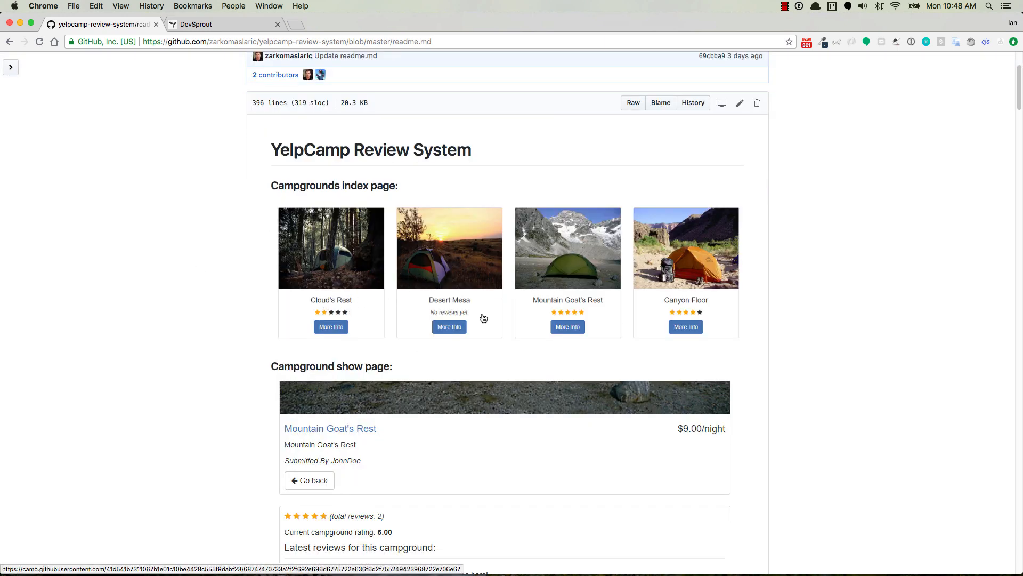
scroll(down, 3)
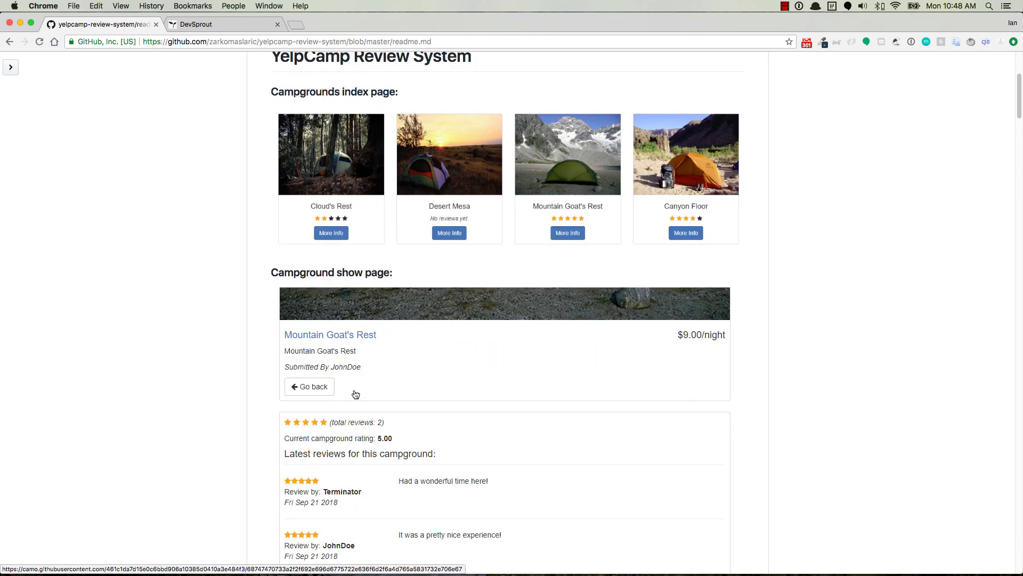
scroll(down, 3)
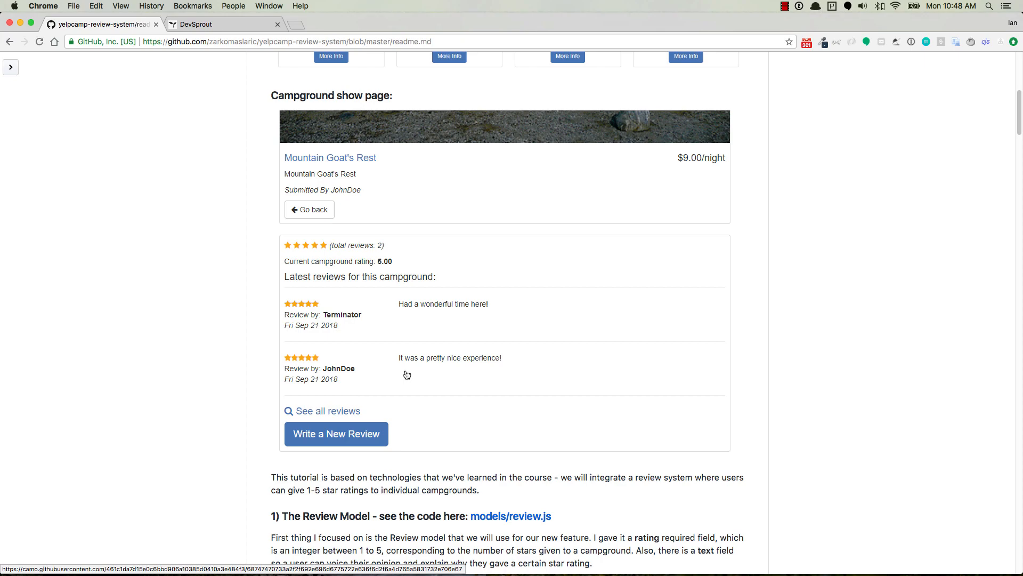
scroll(down, 3)
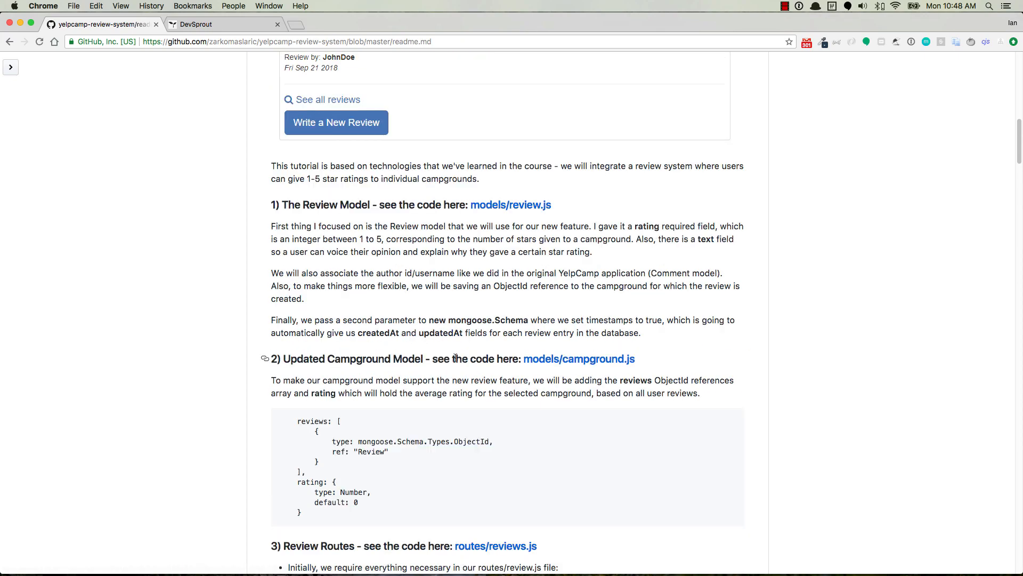
scroll(down, 3)
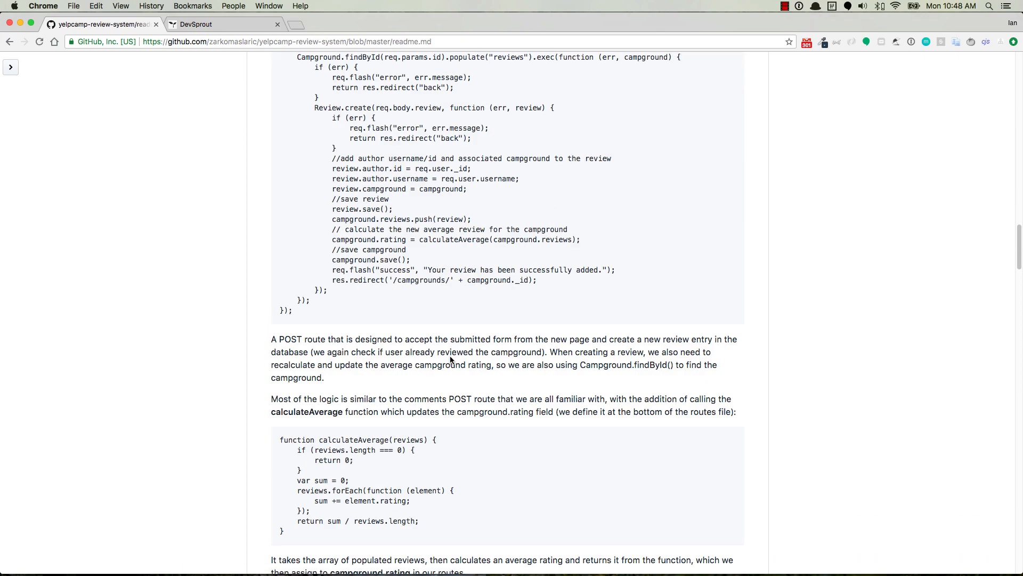
scroll(down, 3)
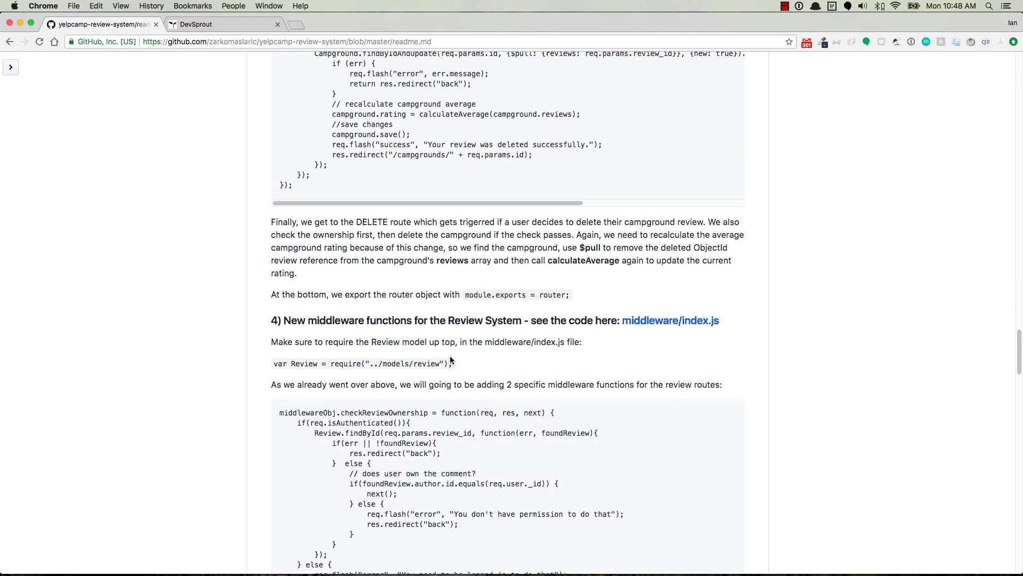
mouse_move(455, 372)
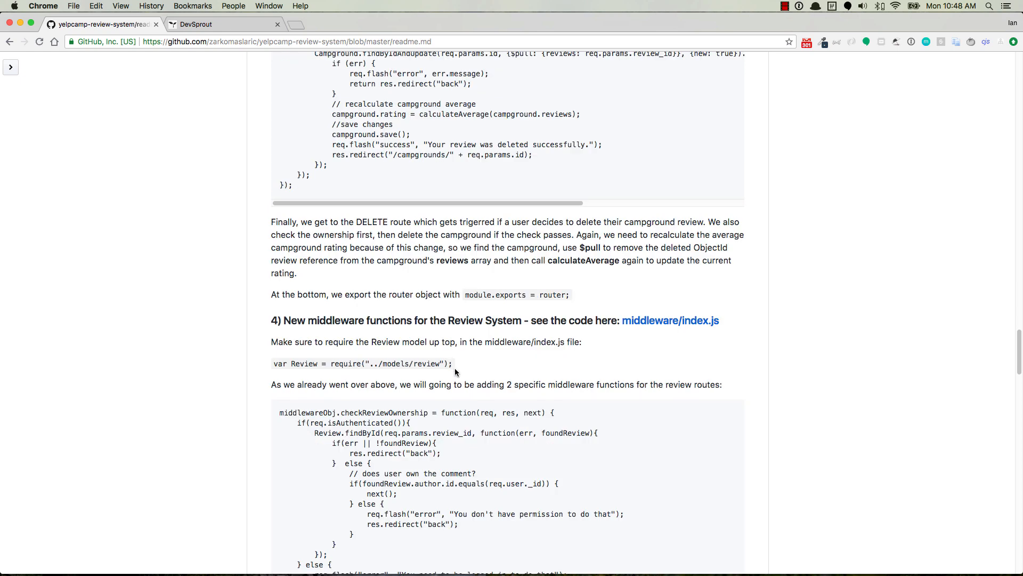
mouse_move(303, 261)
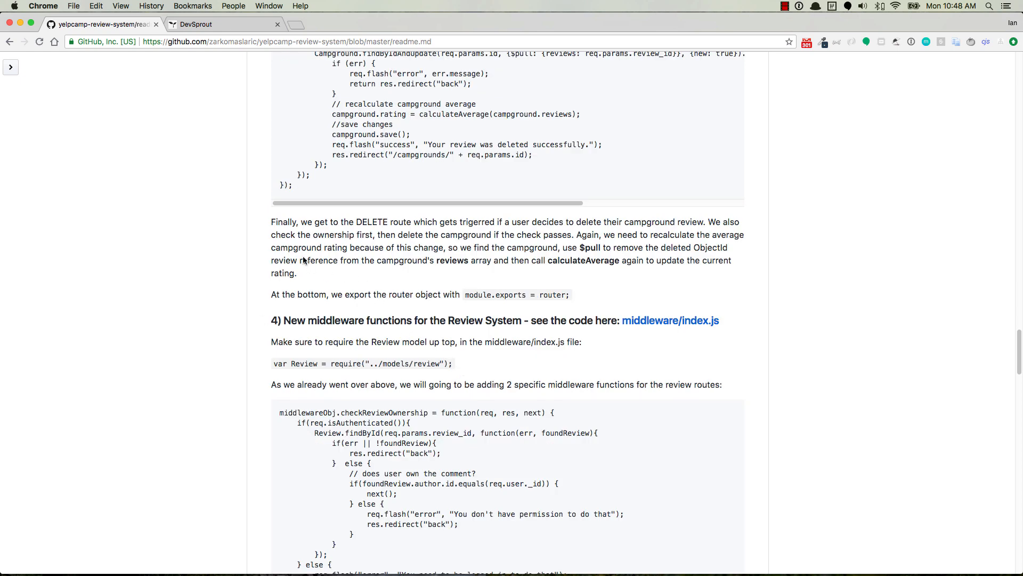
Browse DevSprout's free courses: AJAX Made Easy, Stripe Checkout, Automation Tutorial, Problem Solving with JavaScript
click(224, 24)
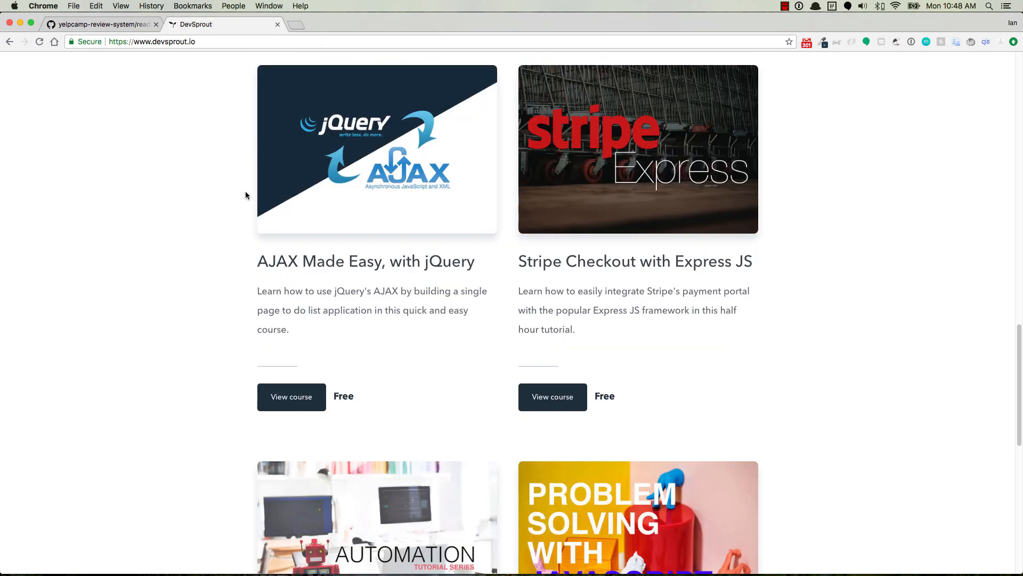
mouse_move(176, 210)
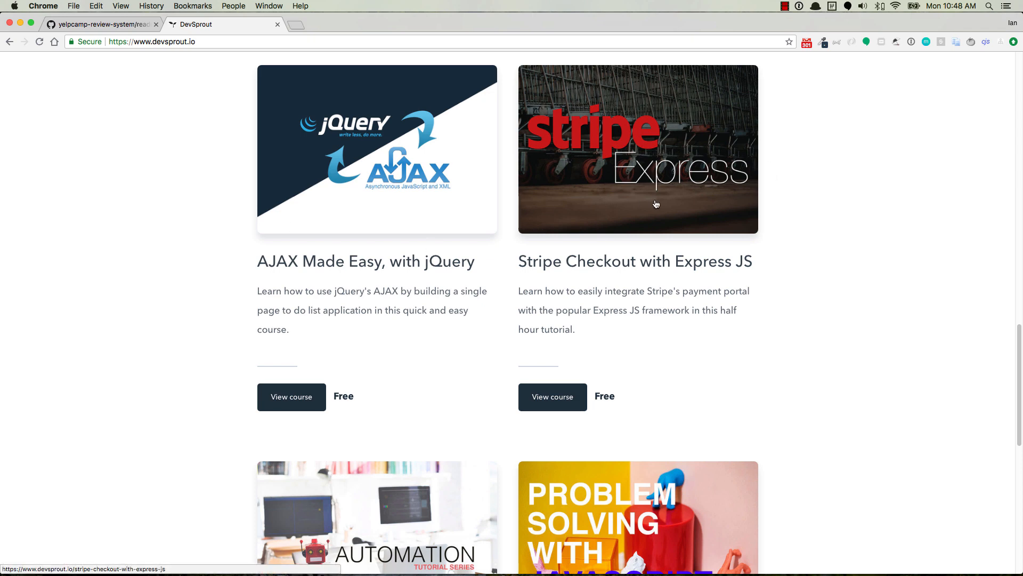
scroll(down, 3)
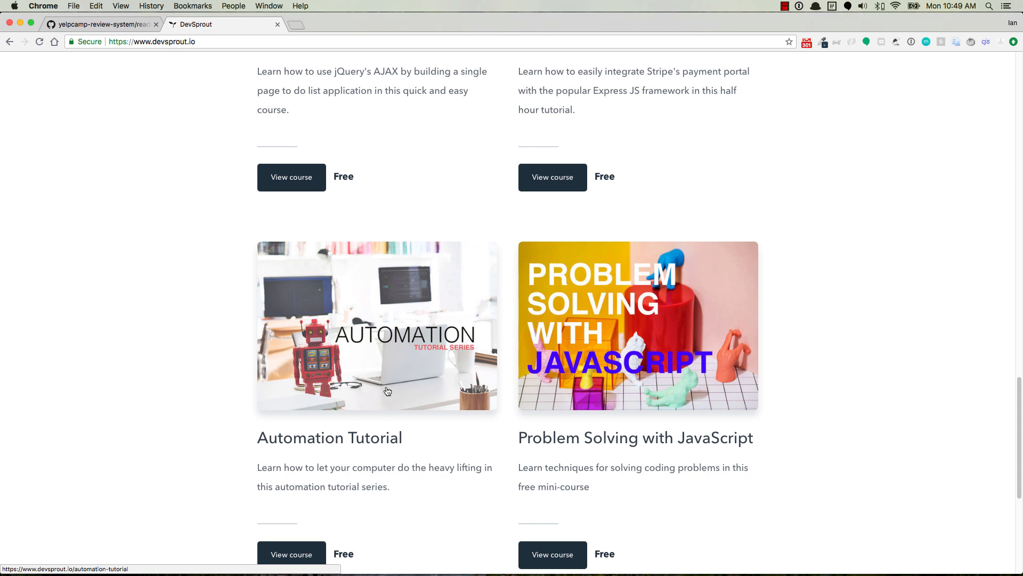
mouse_move(403, 381)
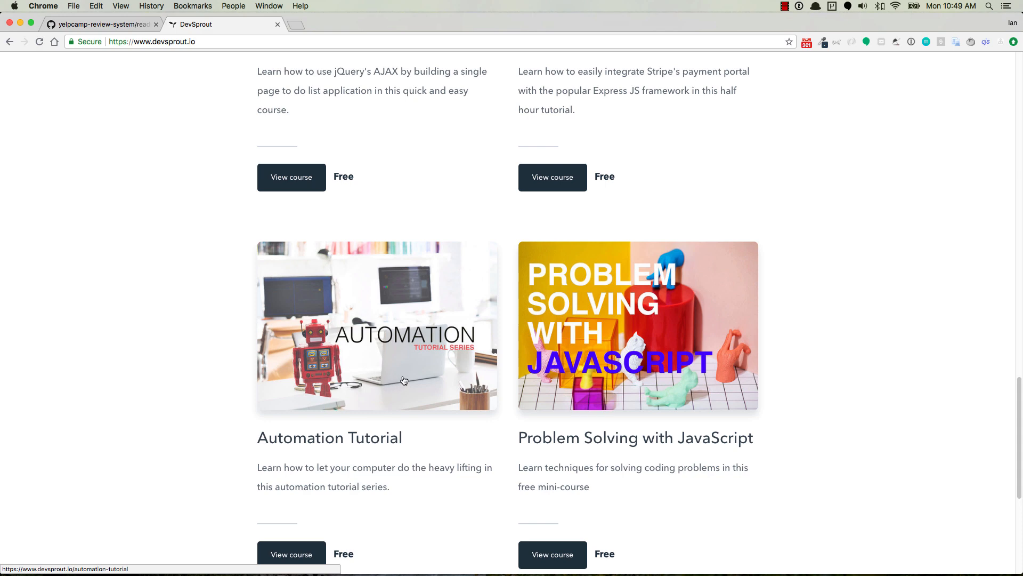
mouse_move(407, 372)
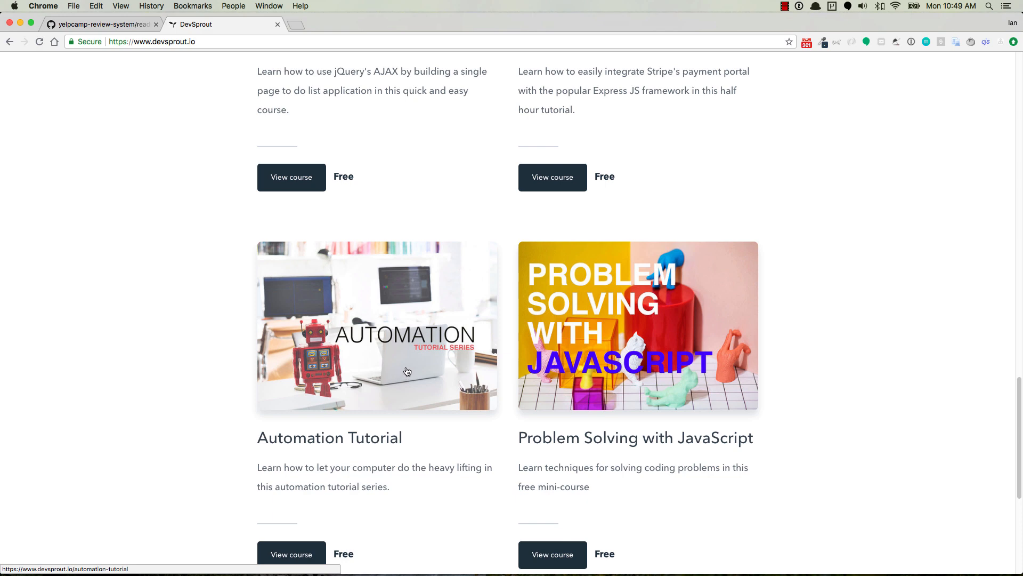
scroll(up, 3)
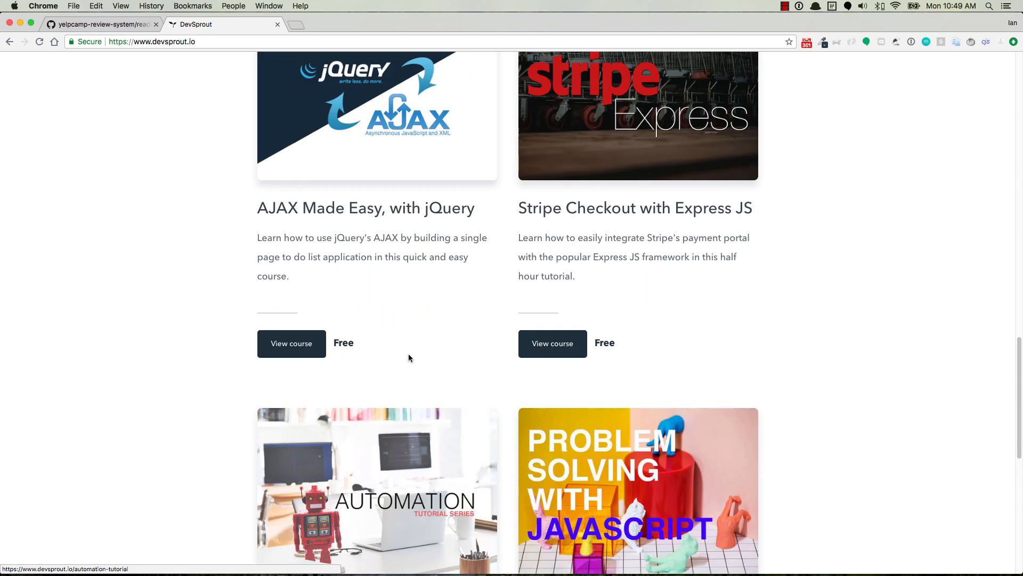
scroll(up, 3)
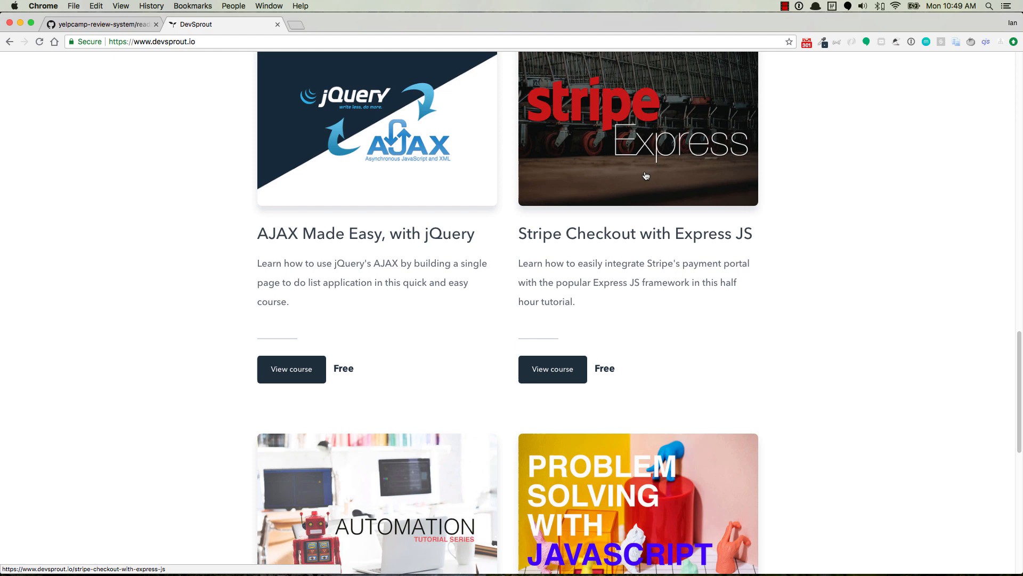
mouse_move(467, 179)
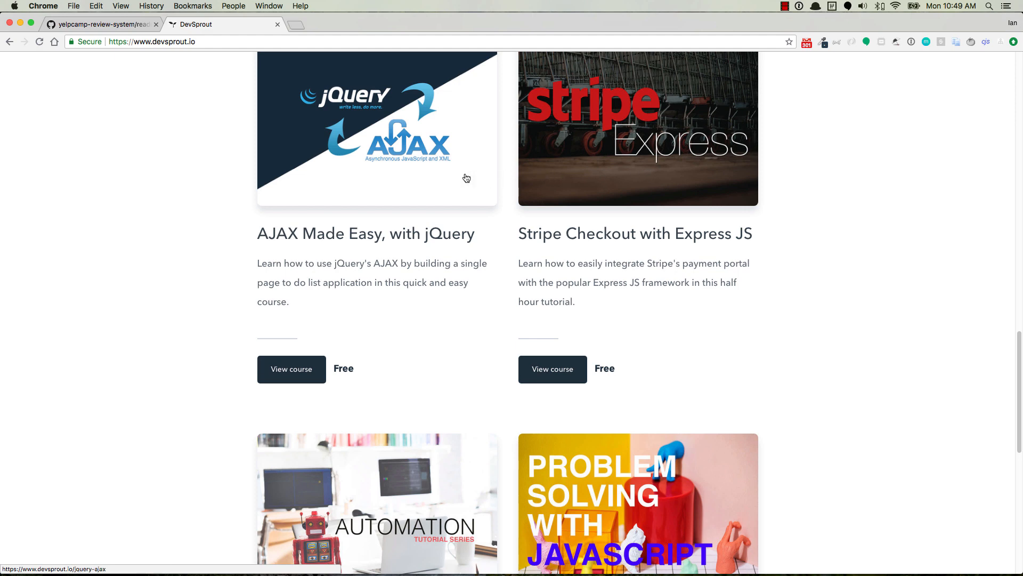
mouse_move(408, 159)
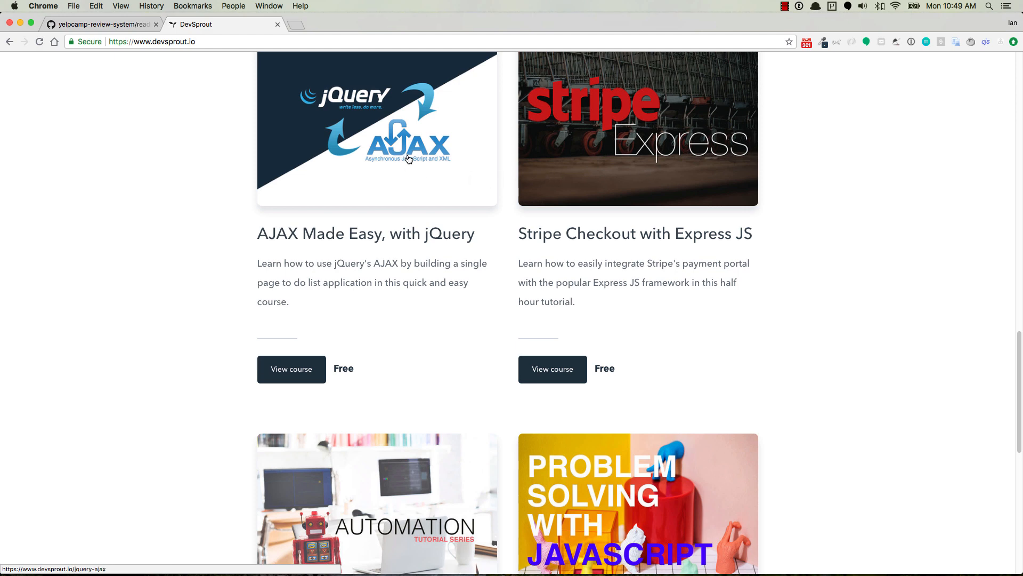
scroll(down, 3)
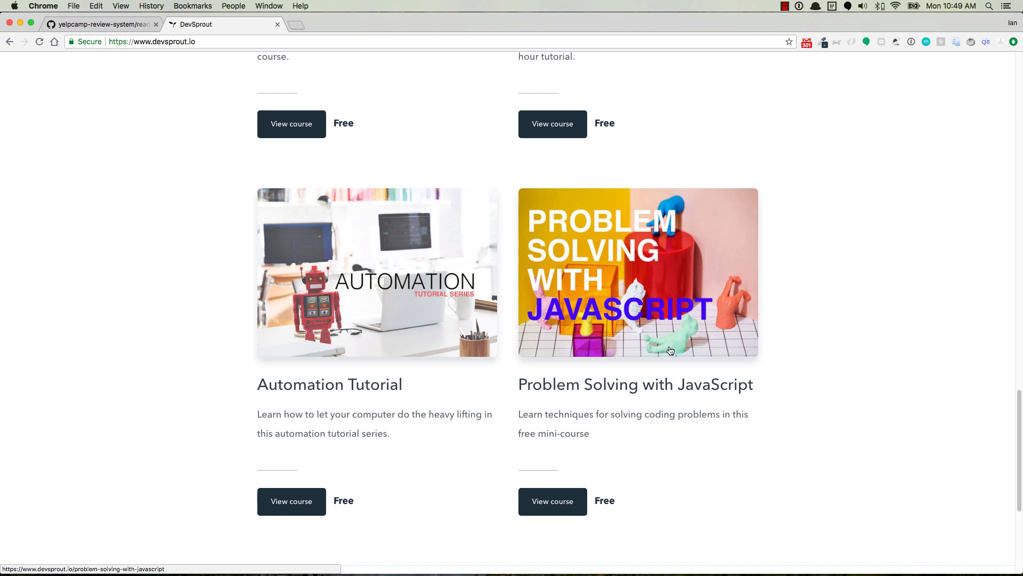
mouse_move(669, 349)
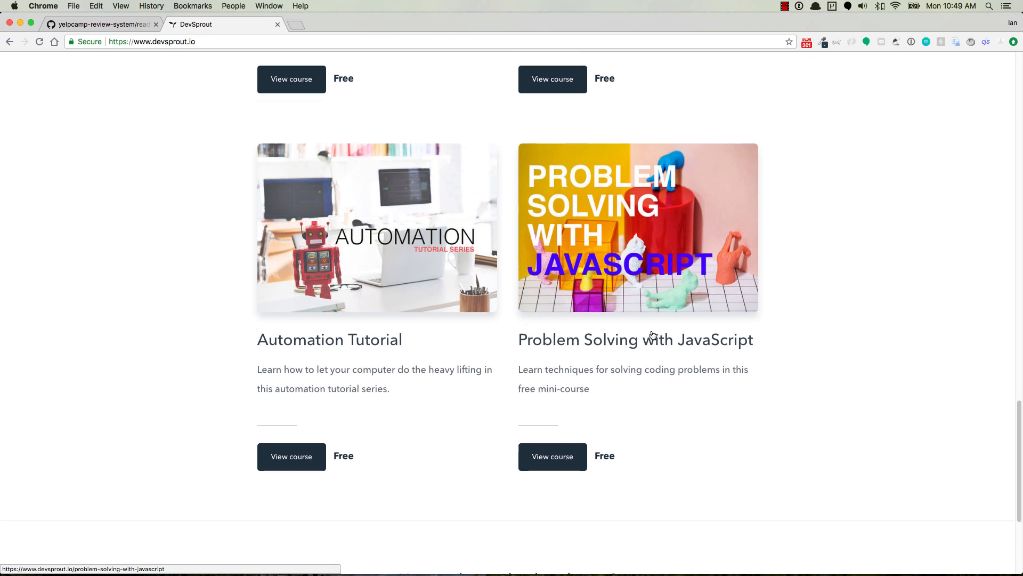
scroll(up, 3)
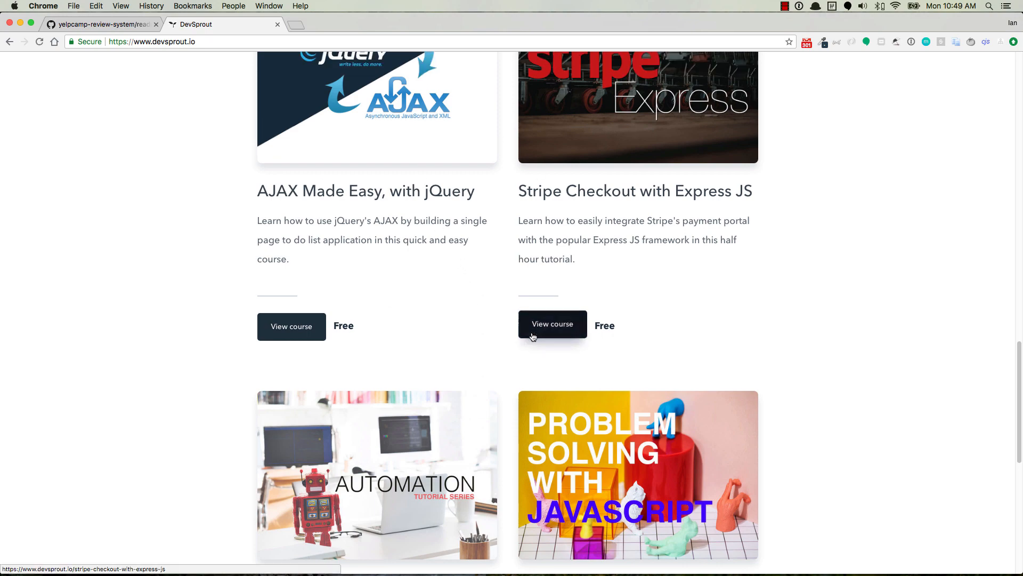
scroll(down, 3)
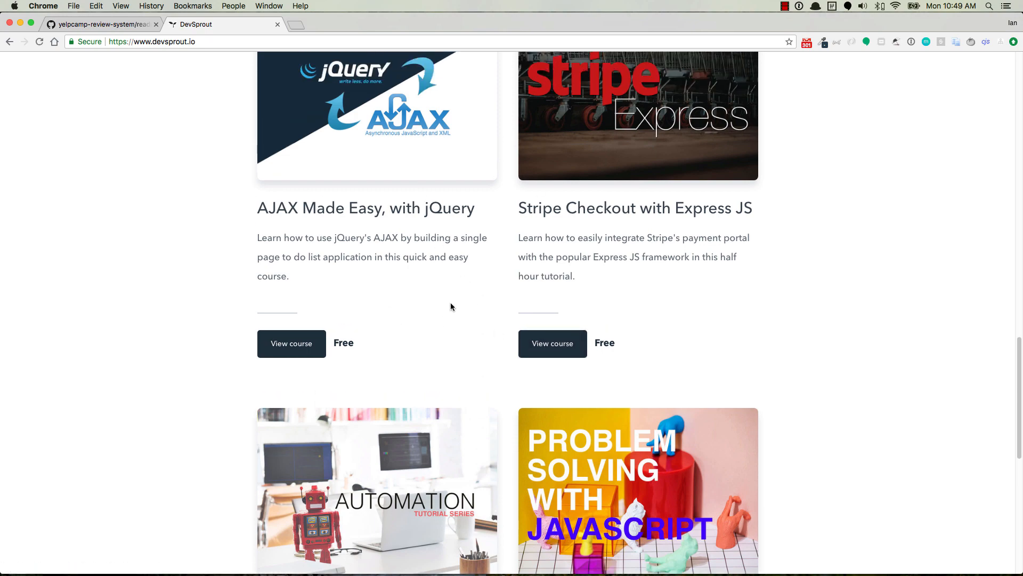
View the two Code with Node course cards, then return to the yelpcamp-review-system GitHub tab
scroll(up, 3)
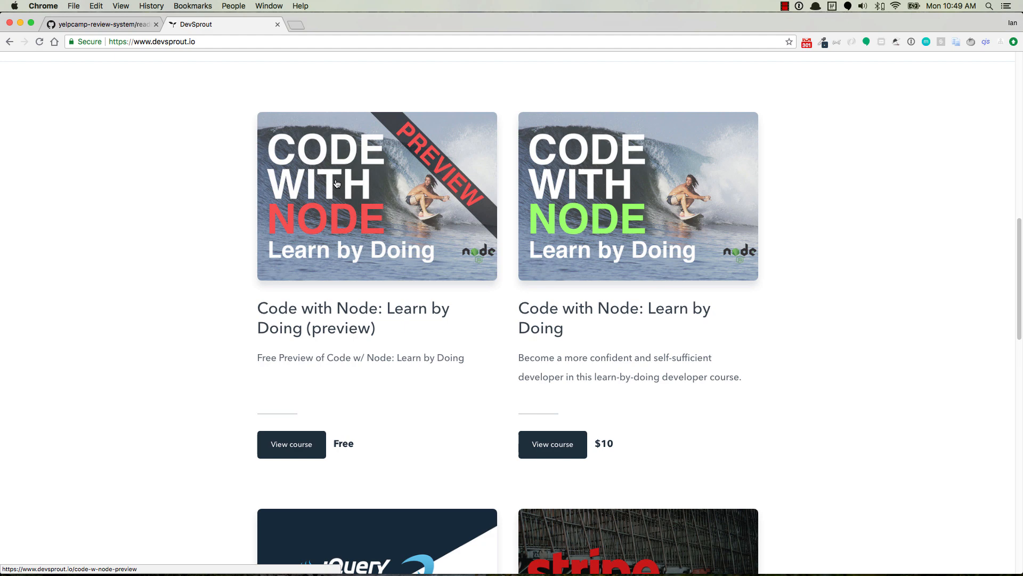
mouse_move(378, 218)
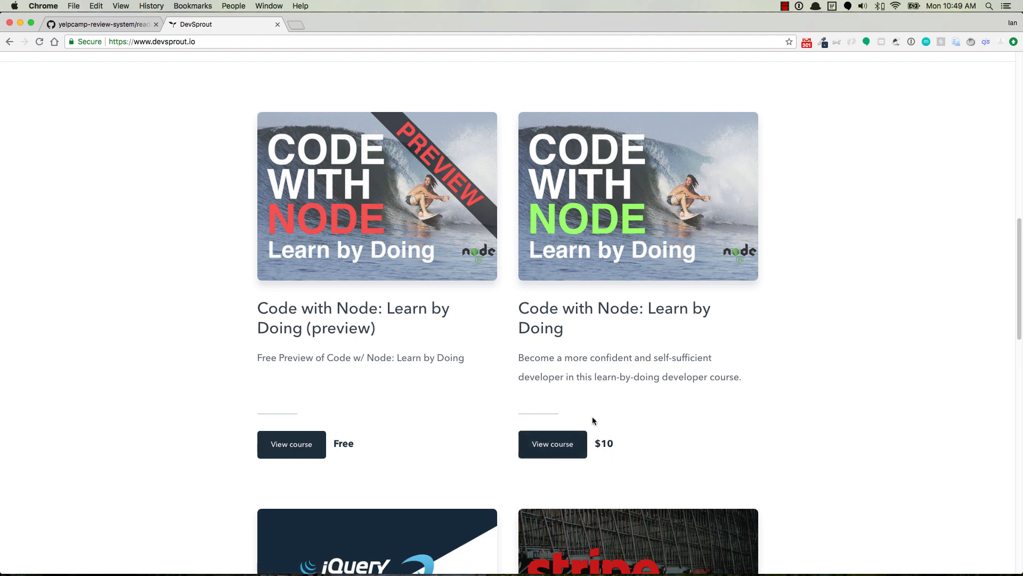
mouse_move(662, 398)
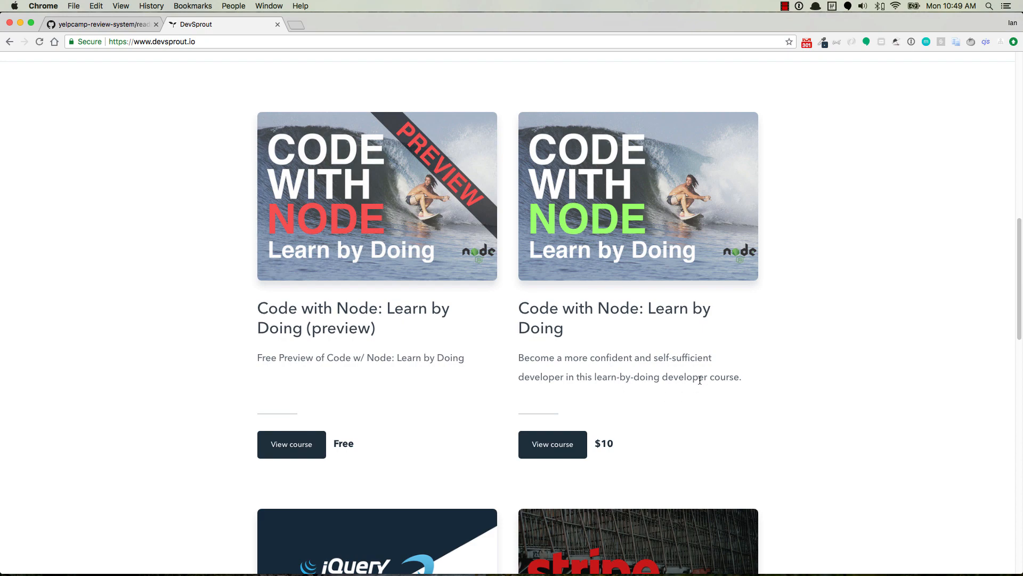
scroll(down, 3)
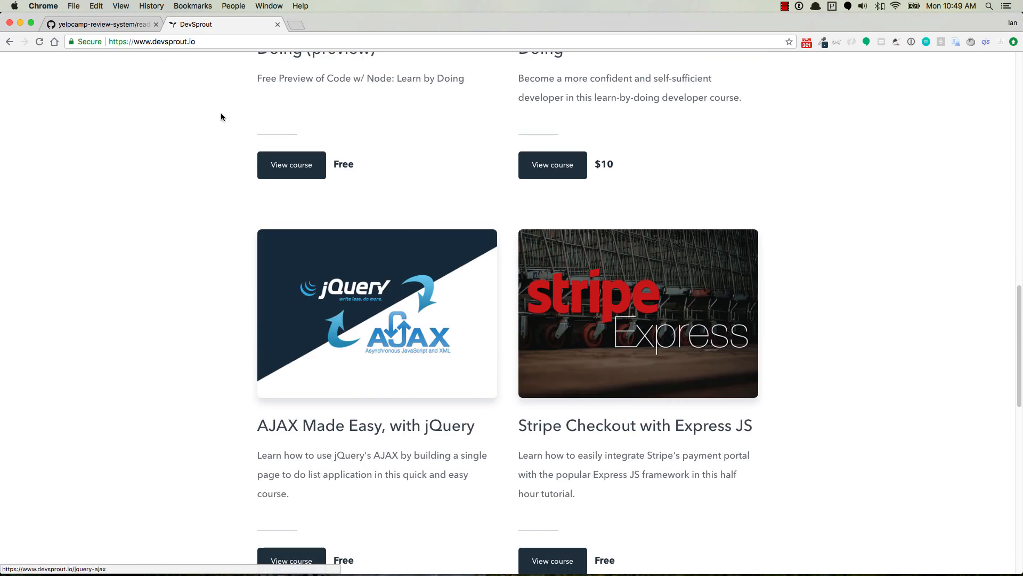
click(99, 24)
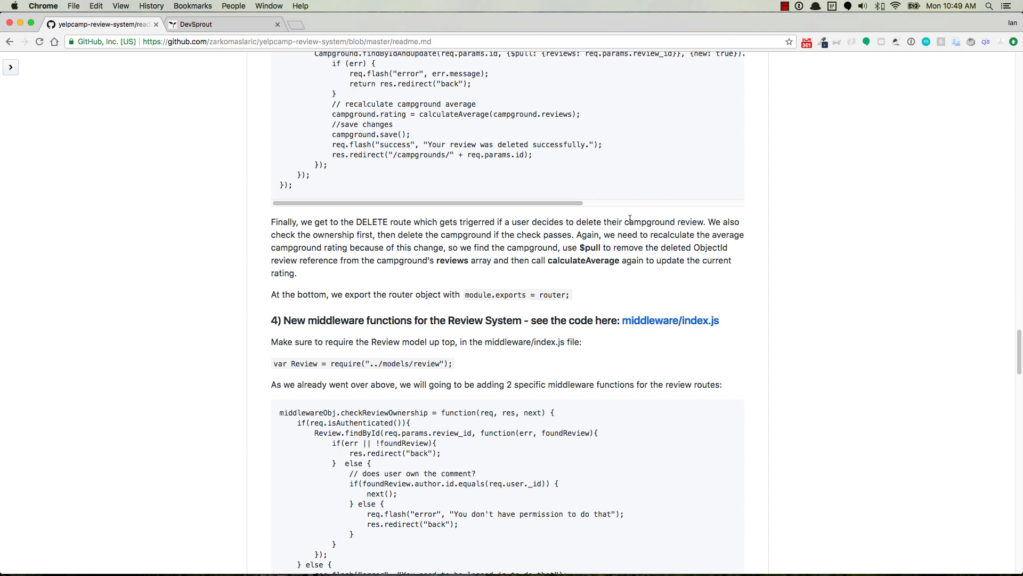
mouse_move(655, 263)
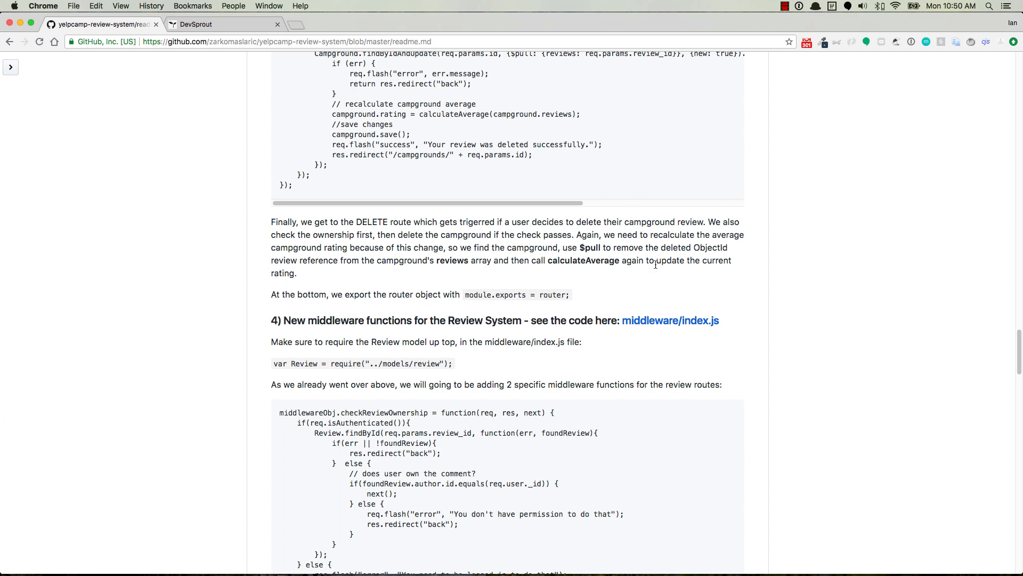
mouse_move(657, 264)
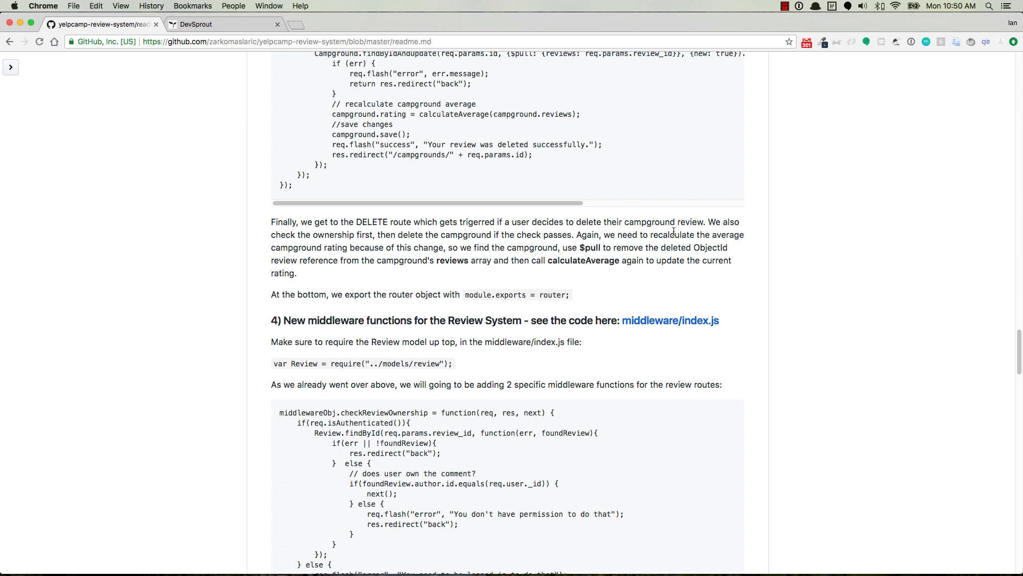